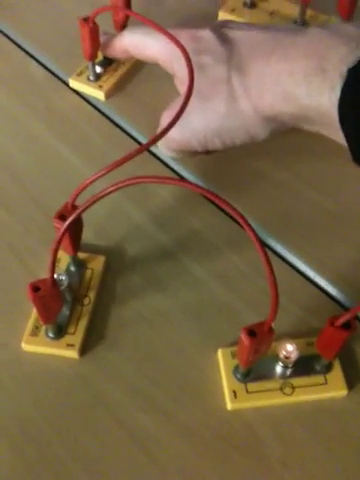
pyautogui.moveTo(180, 240)
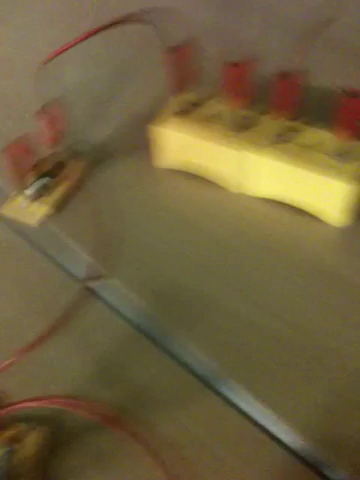